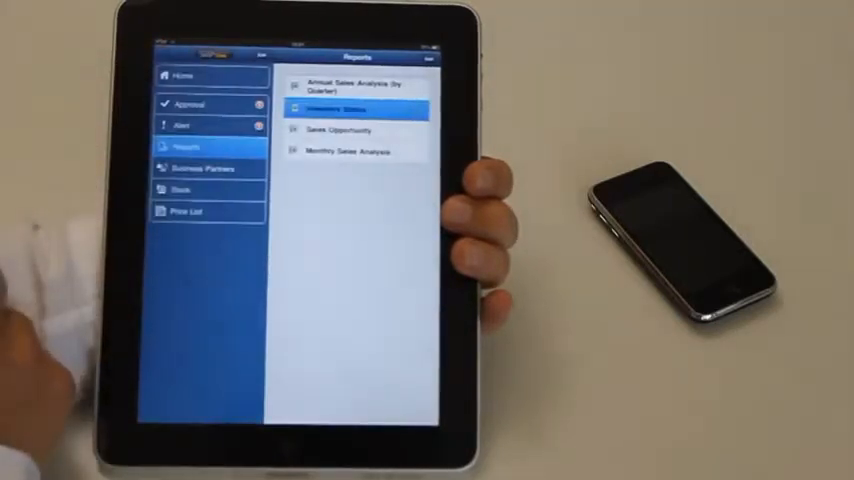
Switch from the reports list to the Approval section.
click(189, 104)
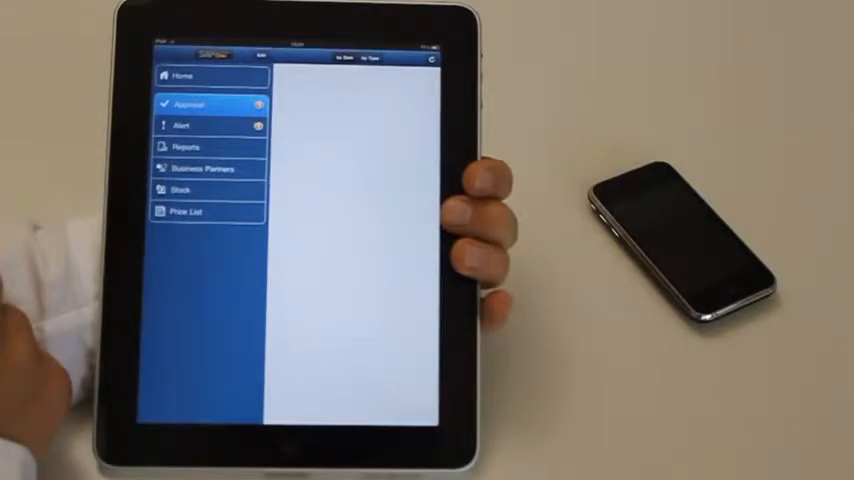
Reject the first sales order approval request, for Parameter Technology, and confirm with OK.
click(190, 104)
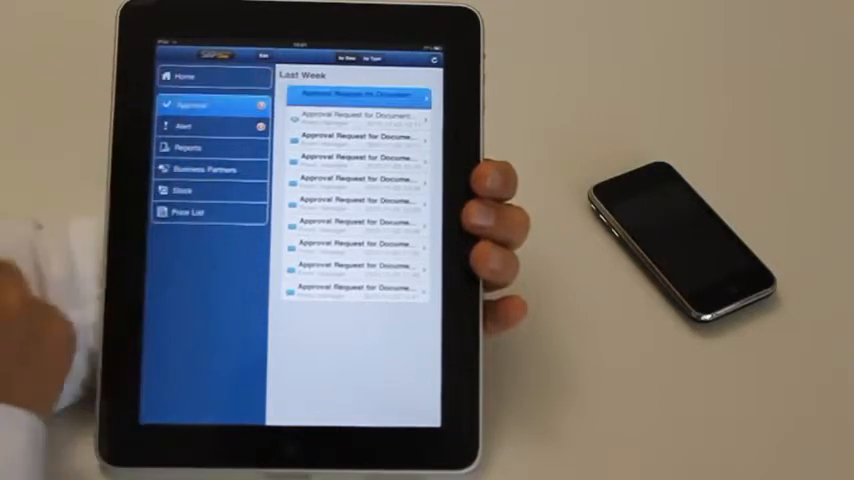
click(360, 95)
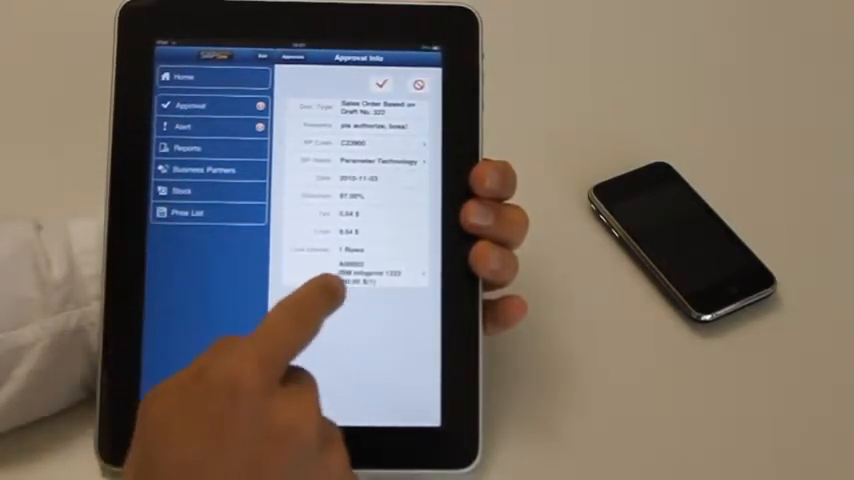
click(375, 274)
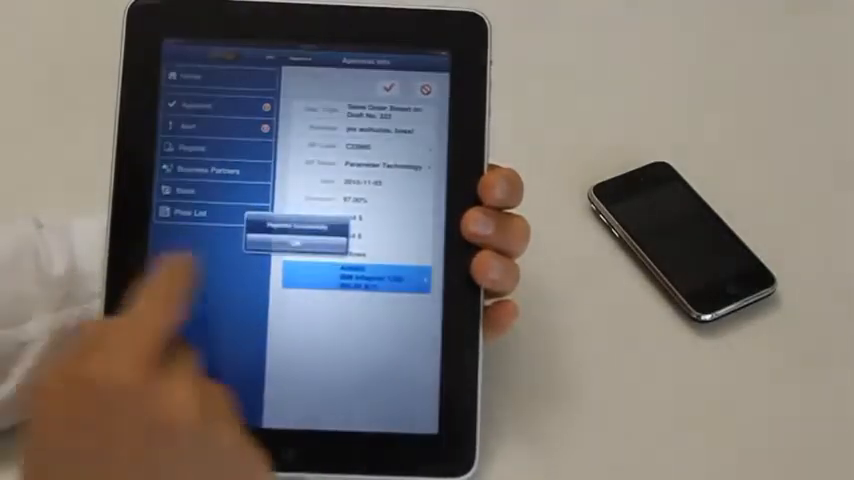
click(297, 245)
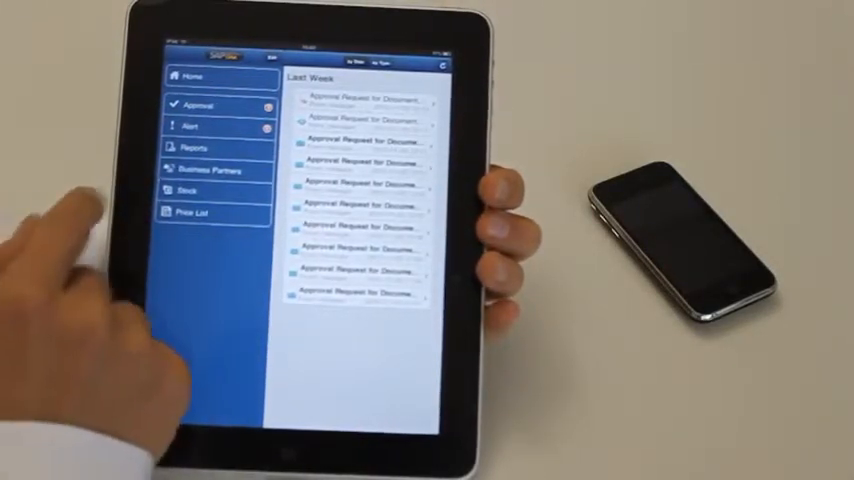
Show Acme Associates' BP Info, then open the first of its five alert details.
click(210, 170)
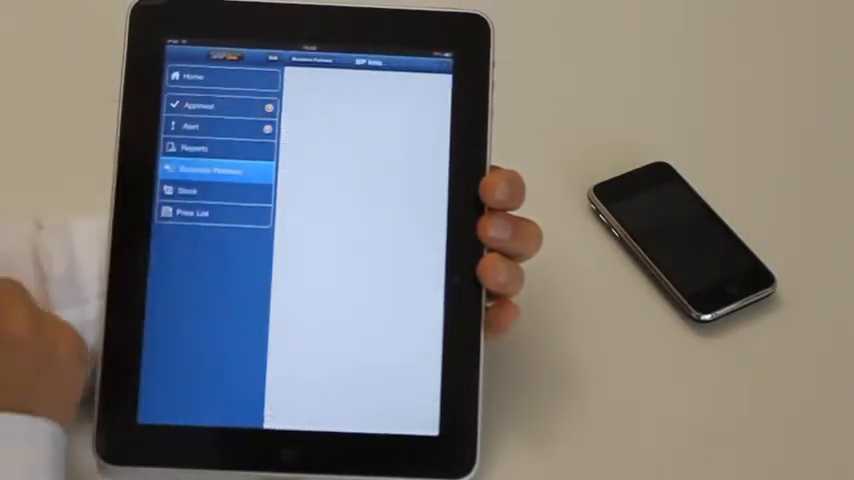
click(214, 170)
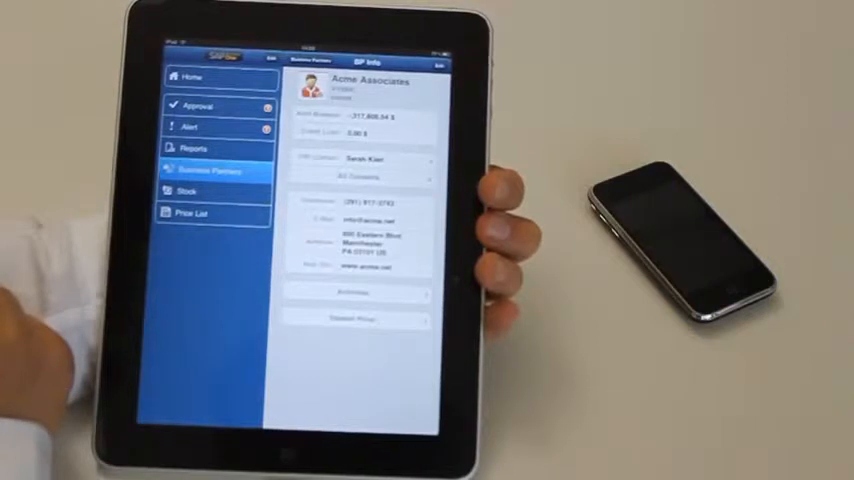
click(357, 243)
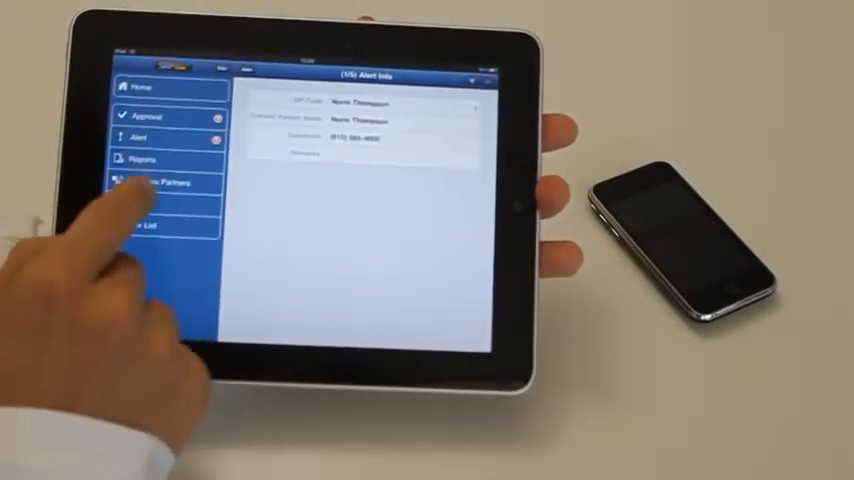
Reopen Acme Associates from the Business Partners list and open its Activities.
click(165, 183)
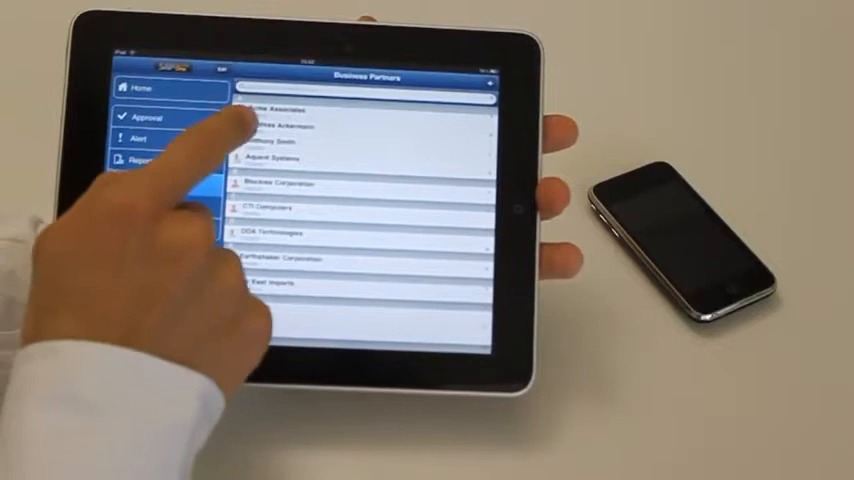
click(290, 115)
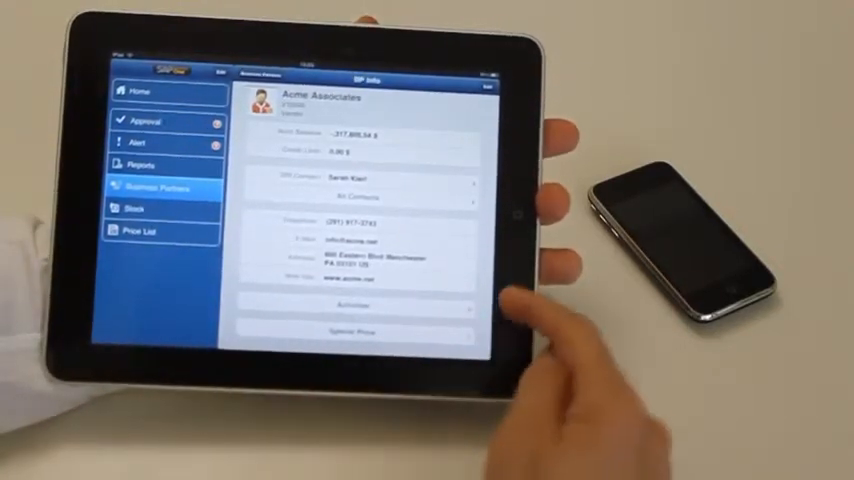
click(355, 306)
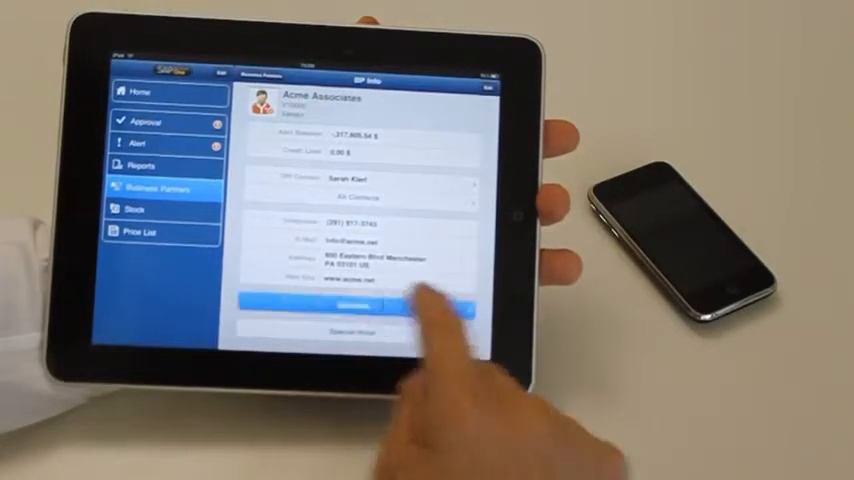
Add a new activity for Acme Associates with activity type Other instead of Phone Call.
click(345, 305)
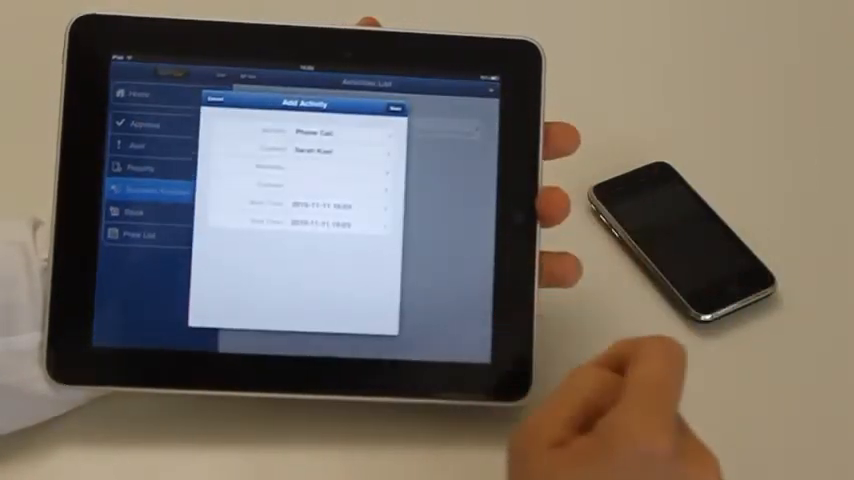
click(310, 133)
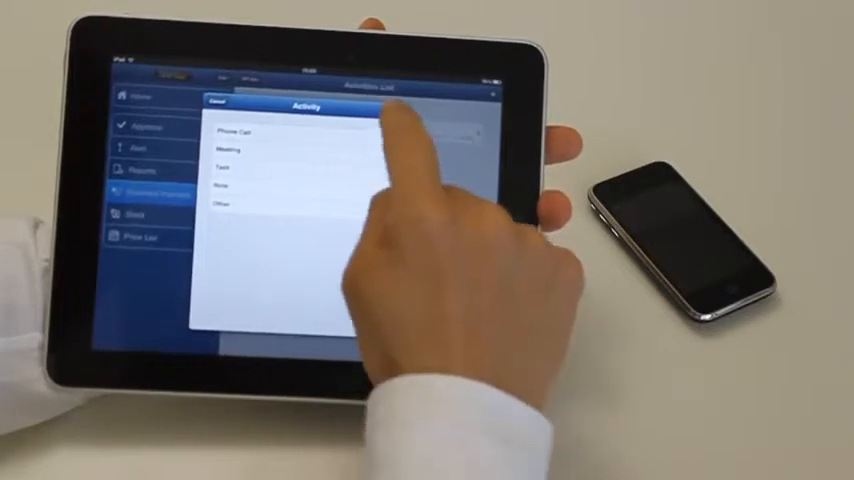
click(222, 204)
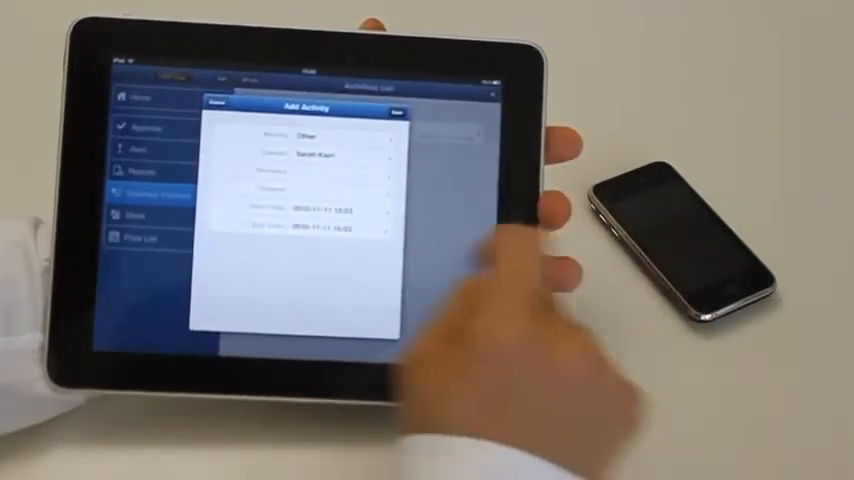